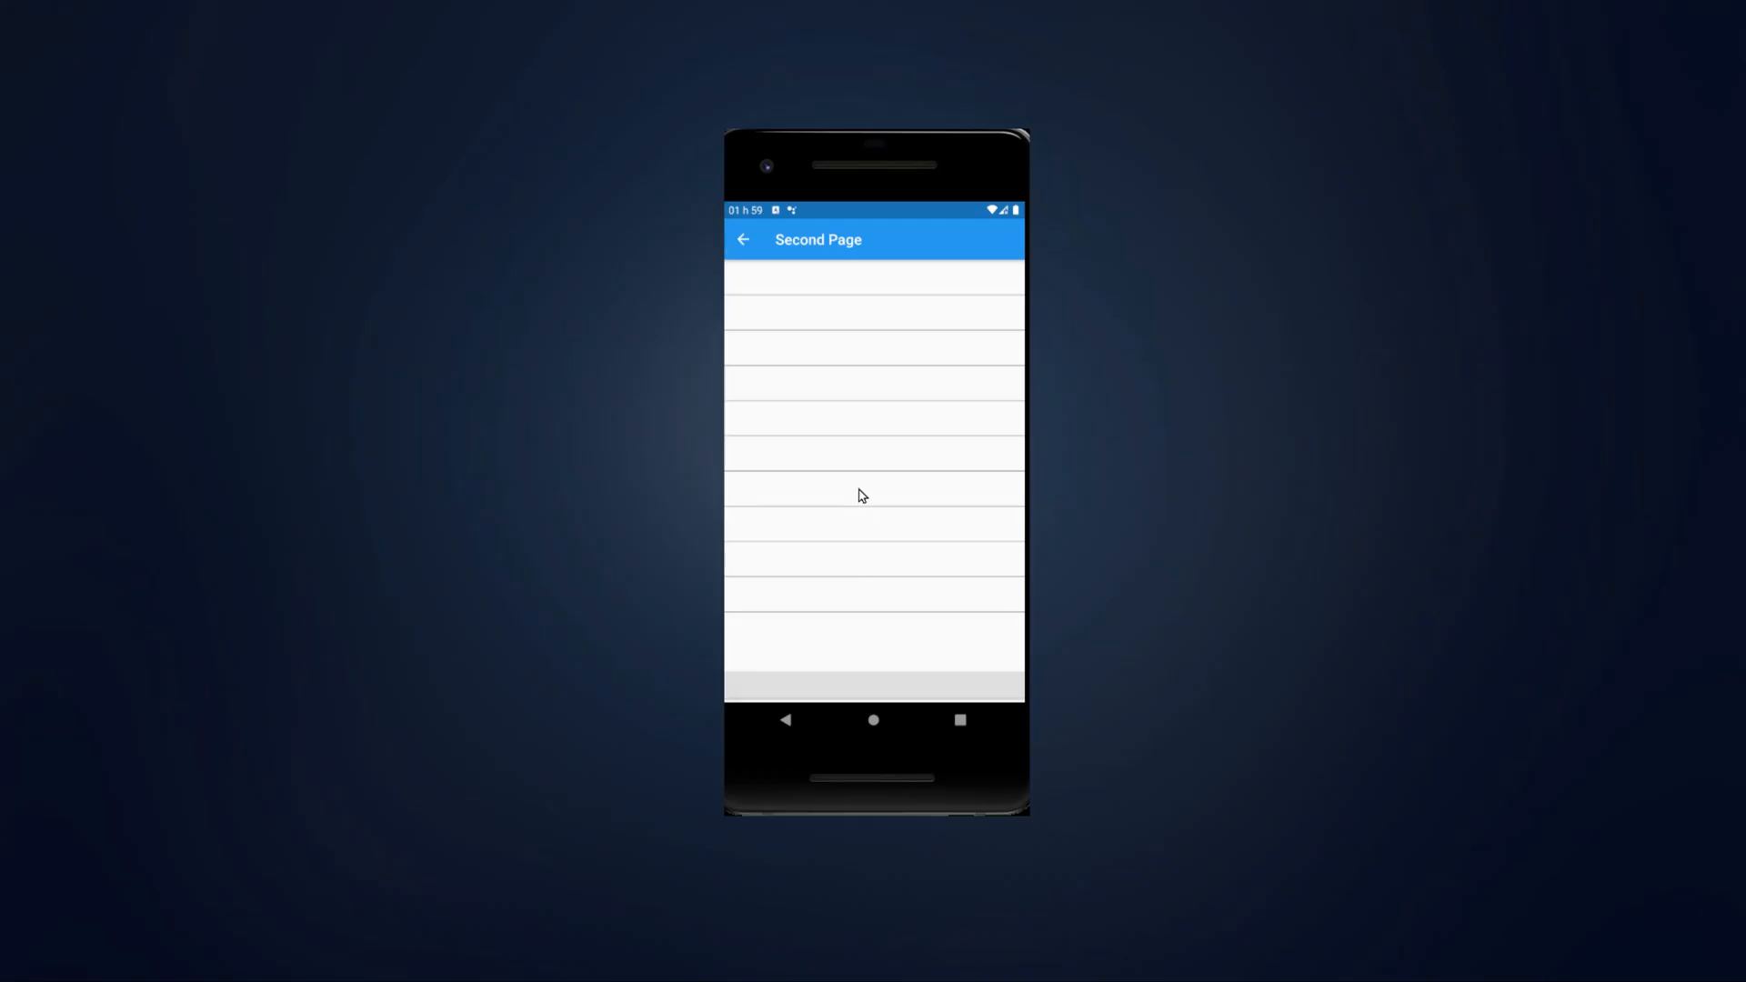
Enter 'huhufhfuudh' in a list field and confirm so all ten rows and the bottom button show it.
{"action": "left_click", "coordinate": [873, 456]}
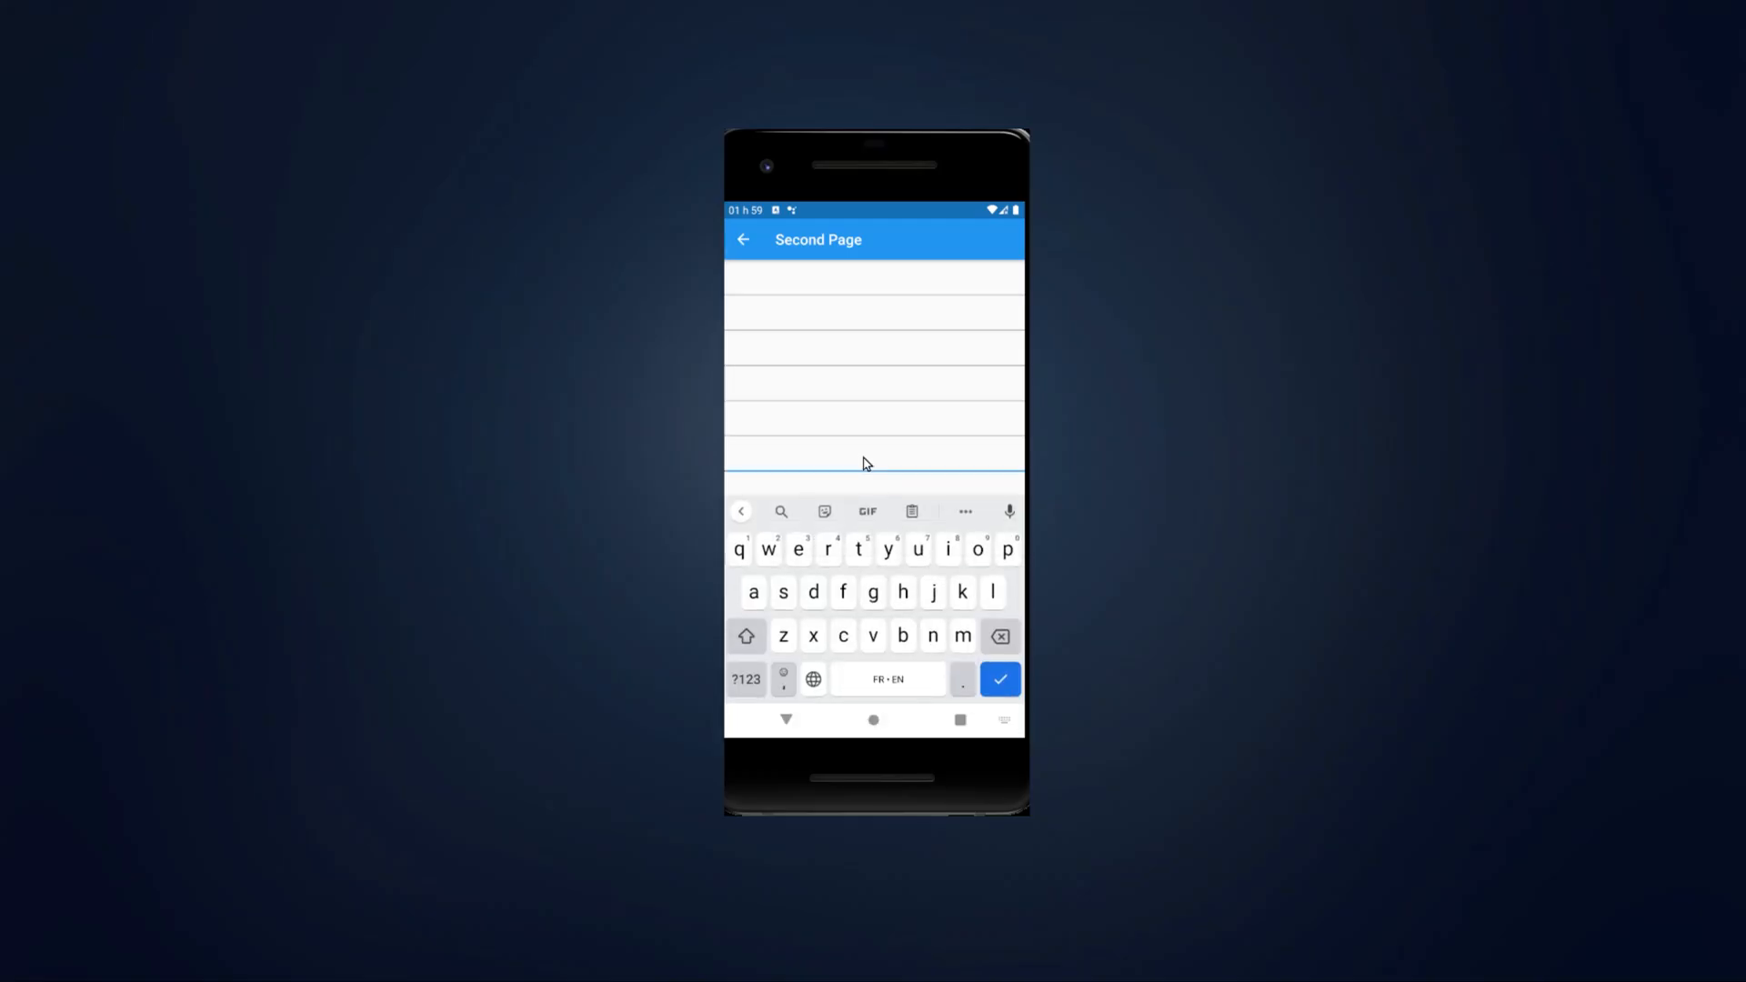
{"action": "type", "text": "huhufhfuudh"}
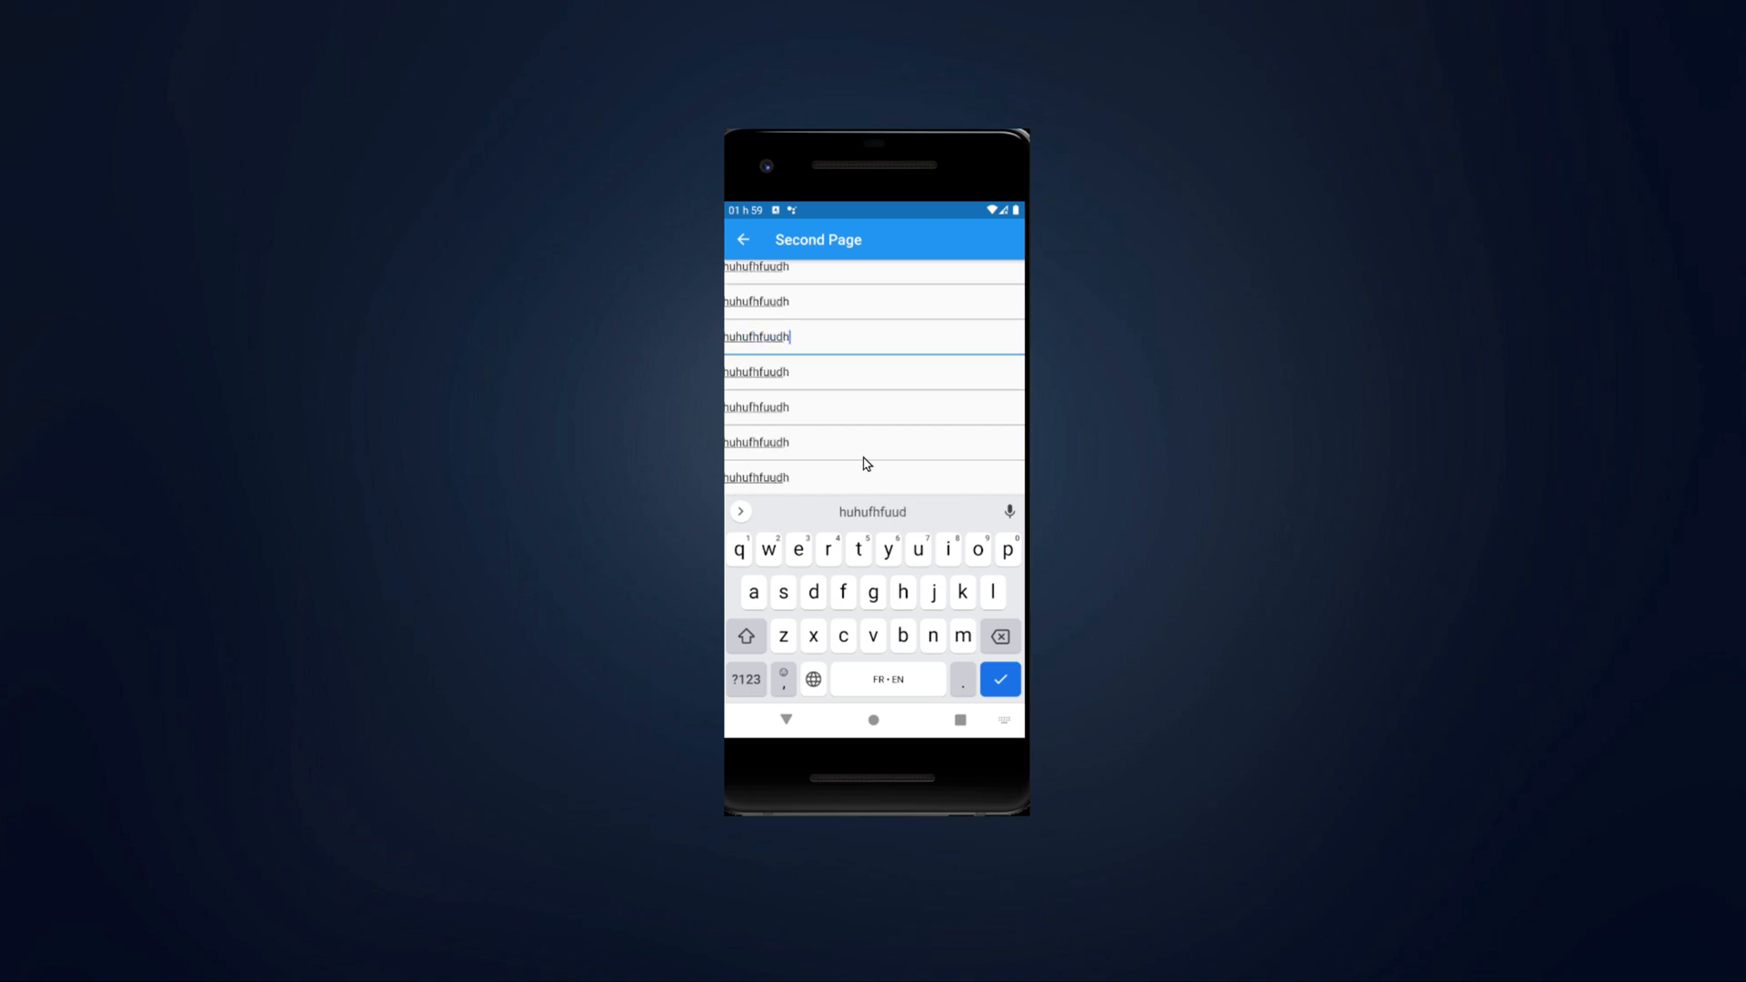
{"action": "left_click", "coordinate": [997, 679]}
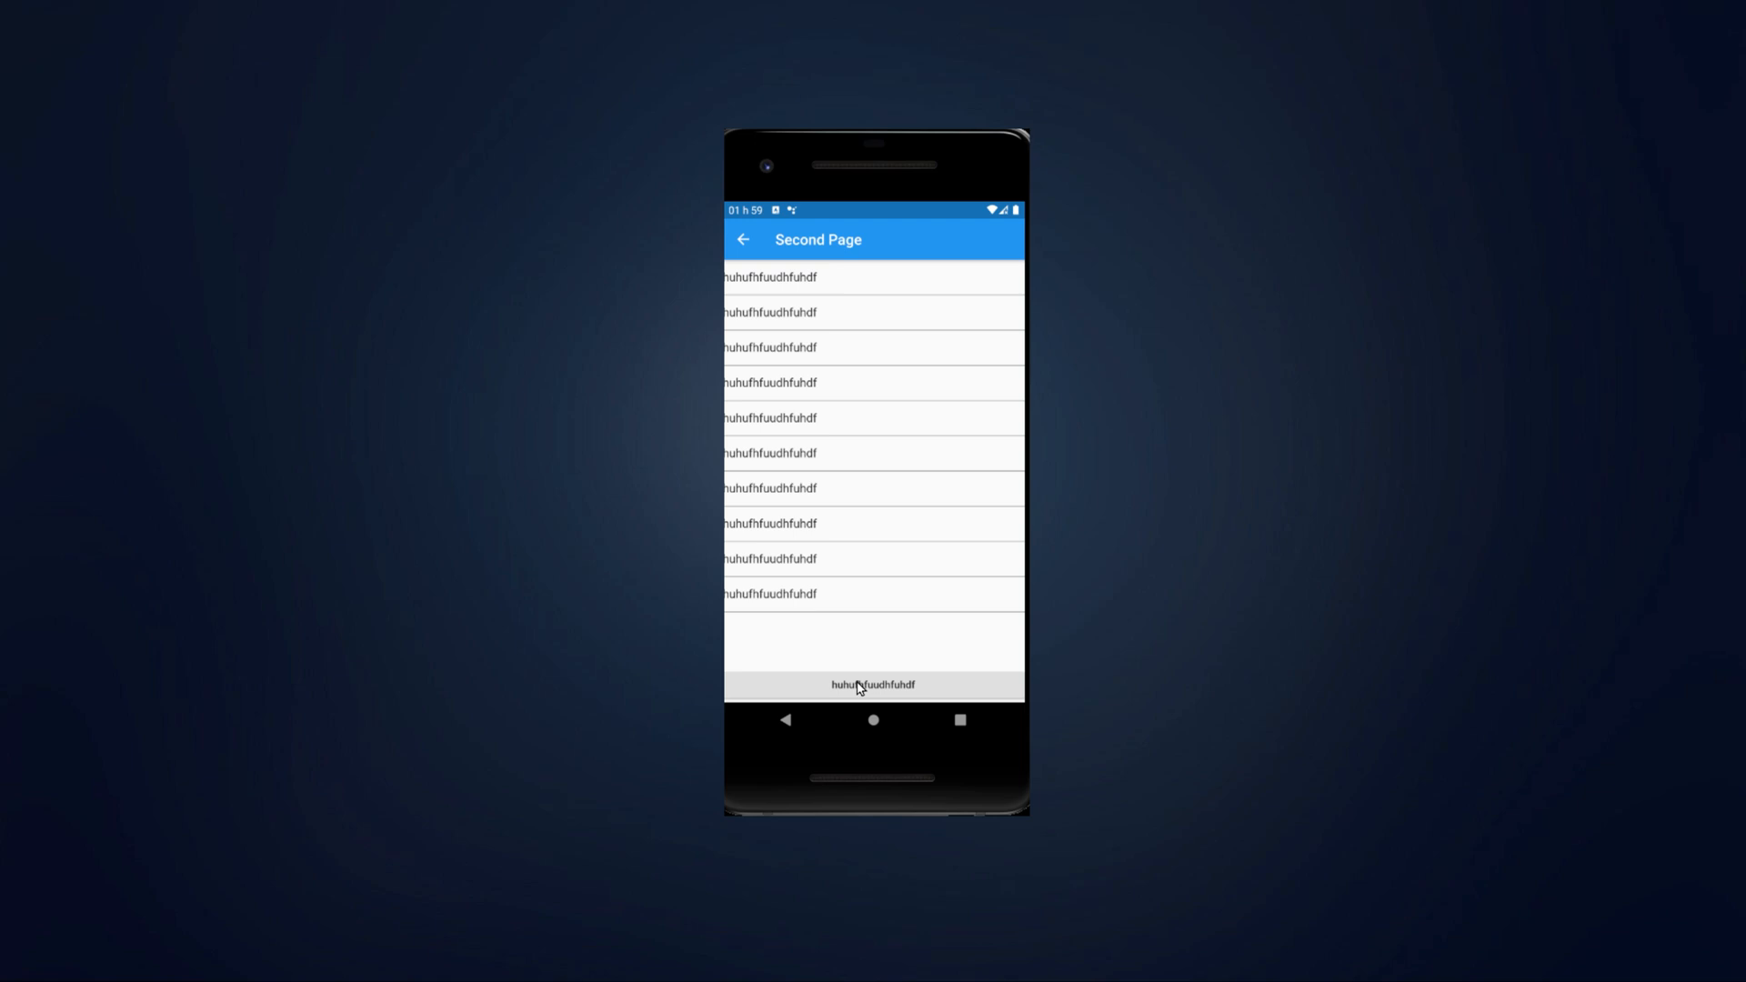
{"action": "mouse_move", "coordinate": [854, 649]}
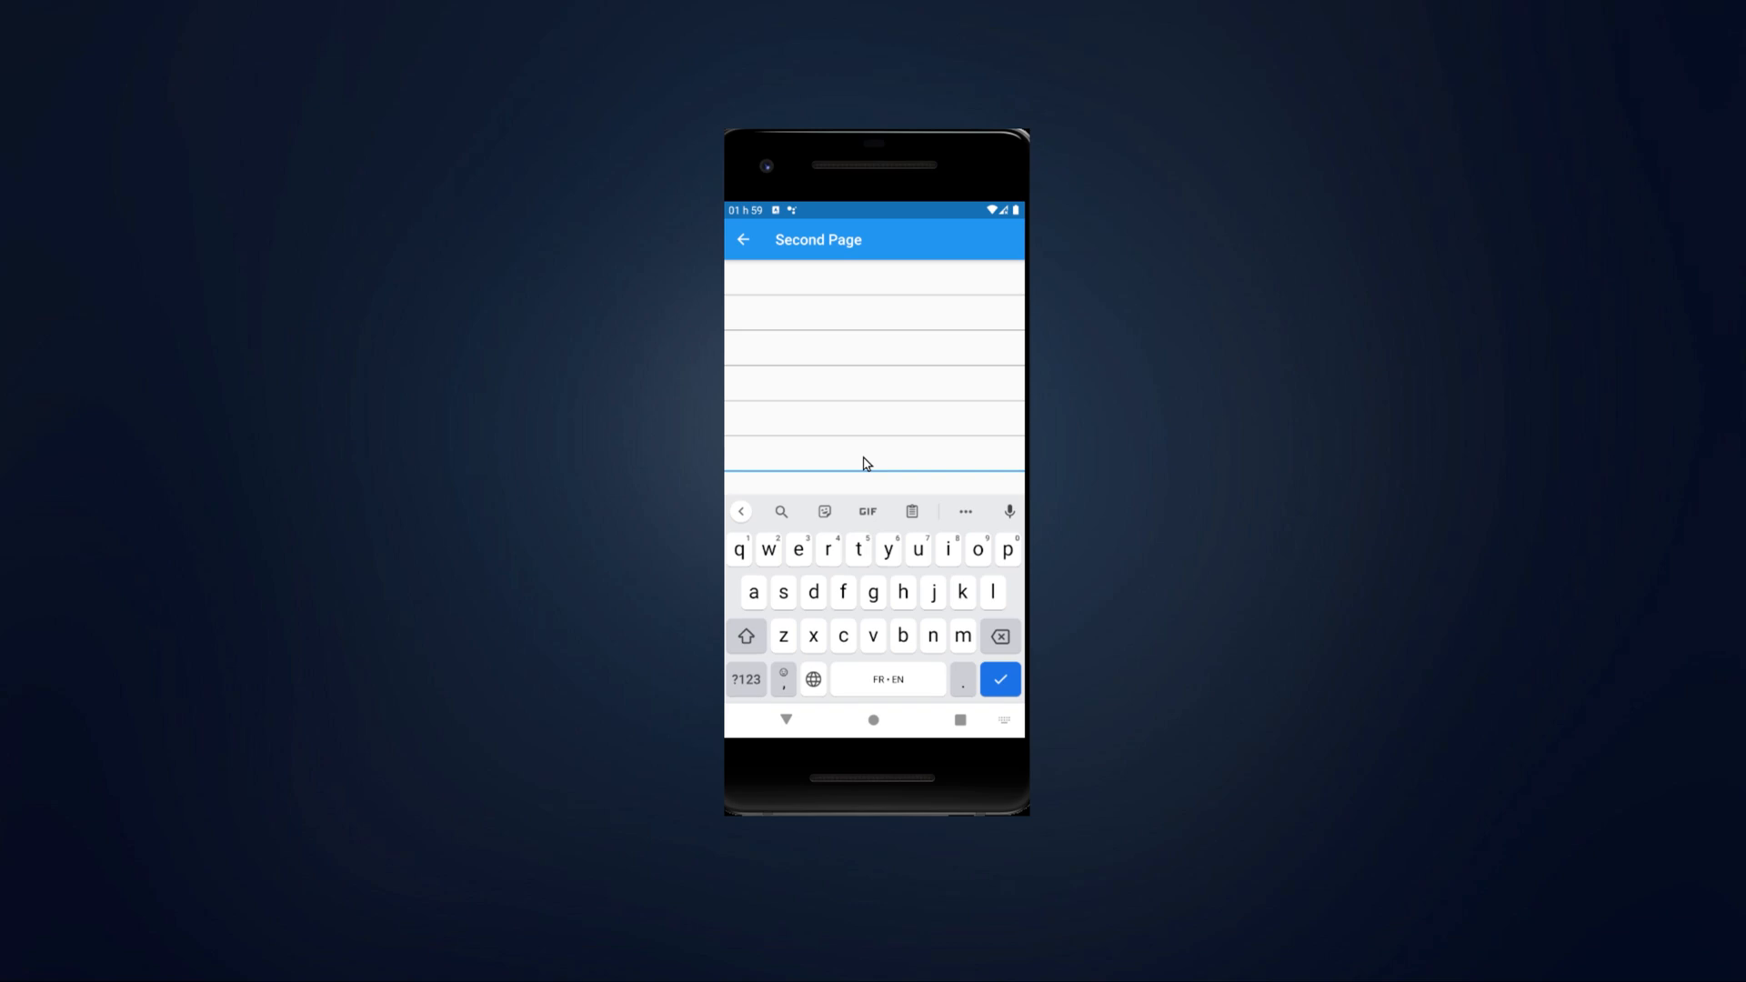
Enter 'huhufhfuudhfuhdf' so every row mirrors it and confirm to display it.
{"action": "type", "text": "huhufhf"}
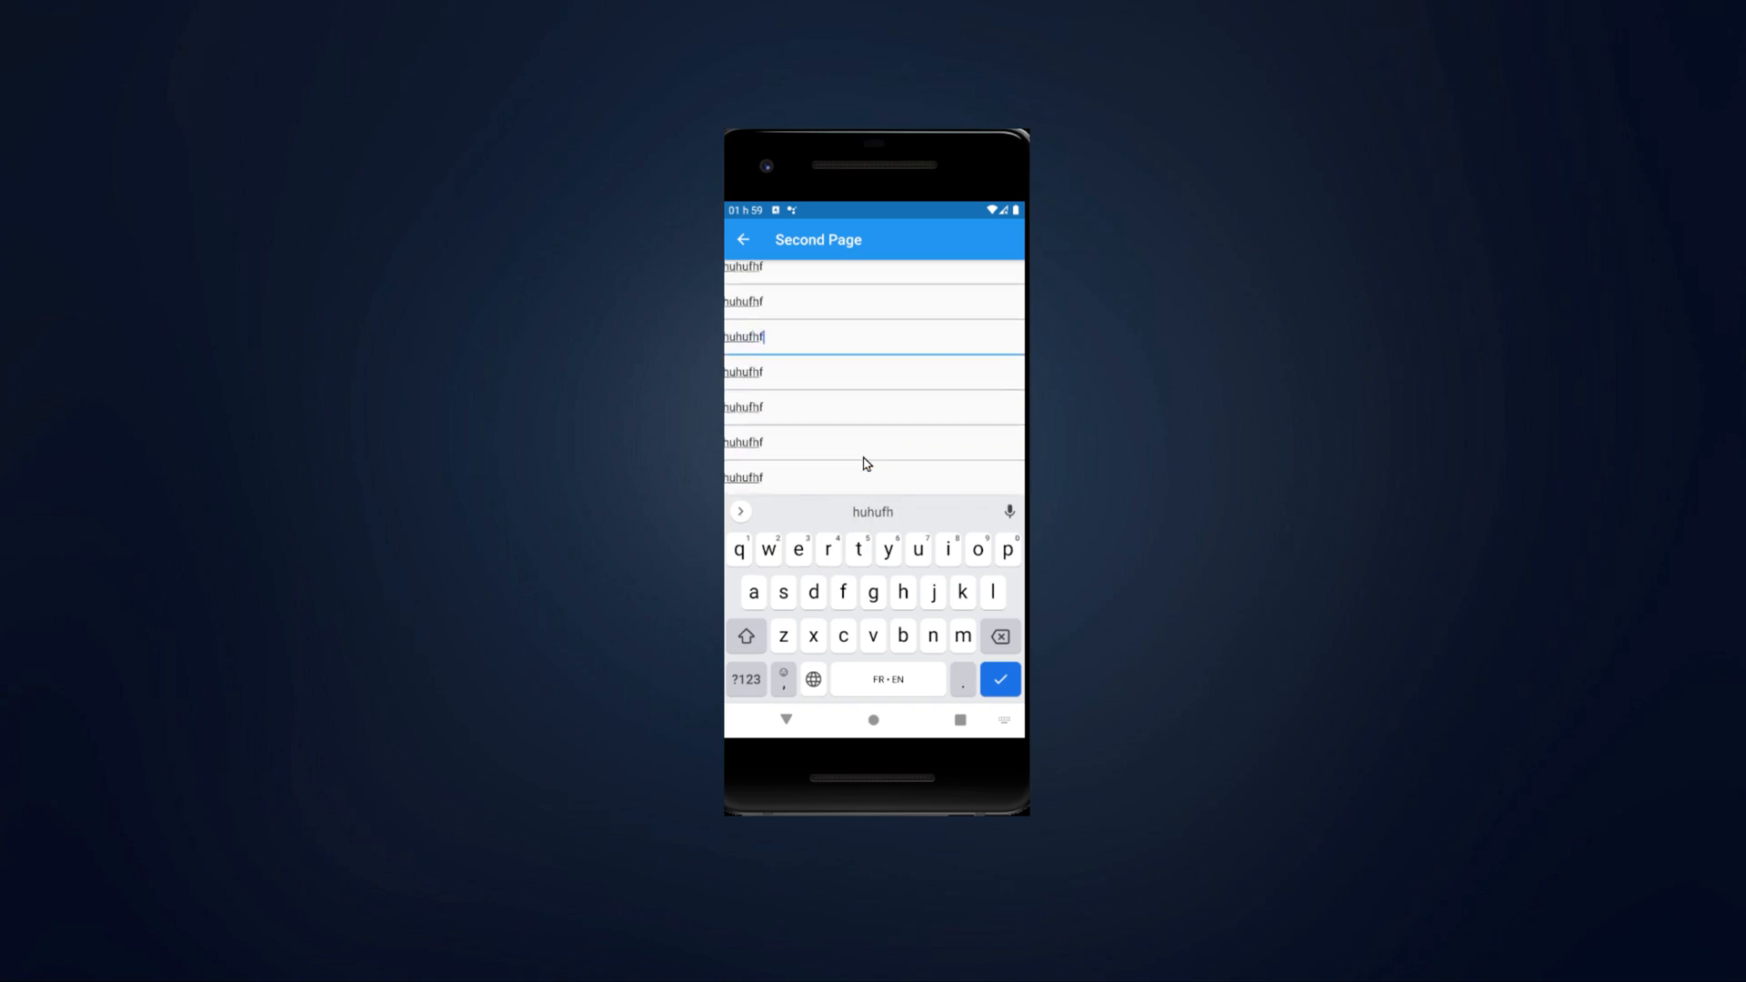
{"action": "type", "text": "uudhfuhdf"}
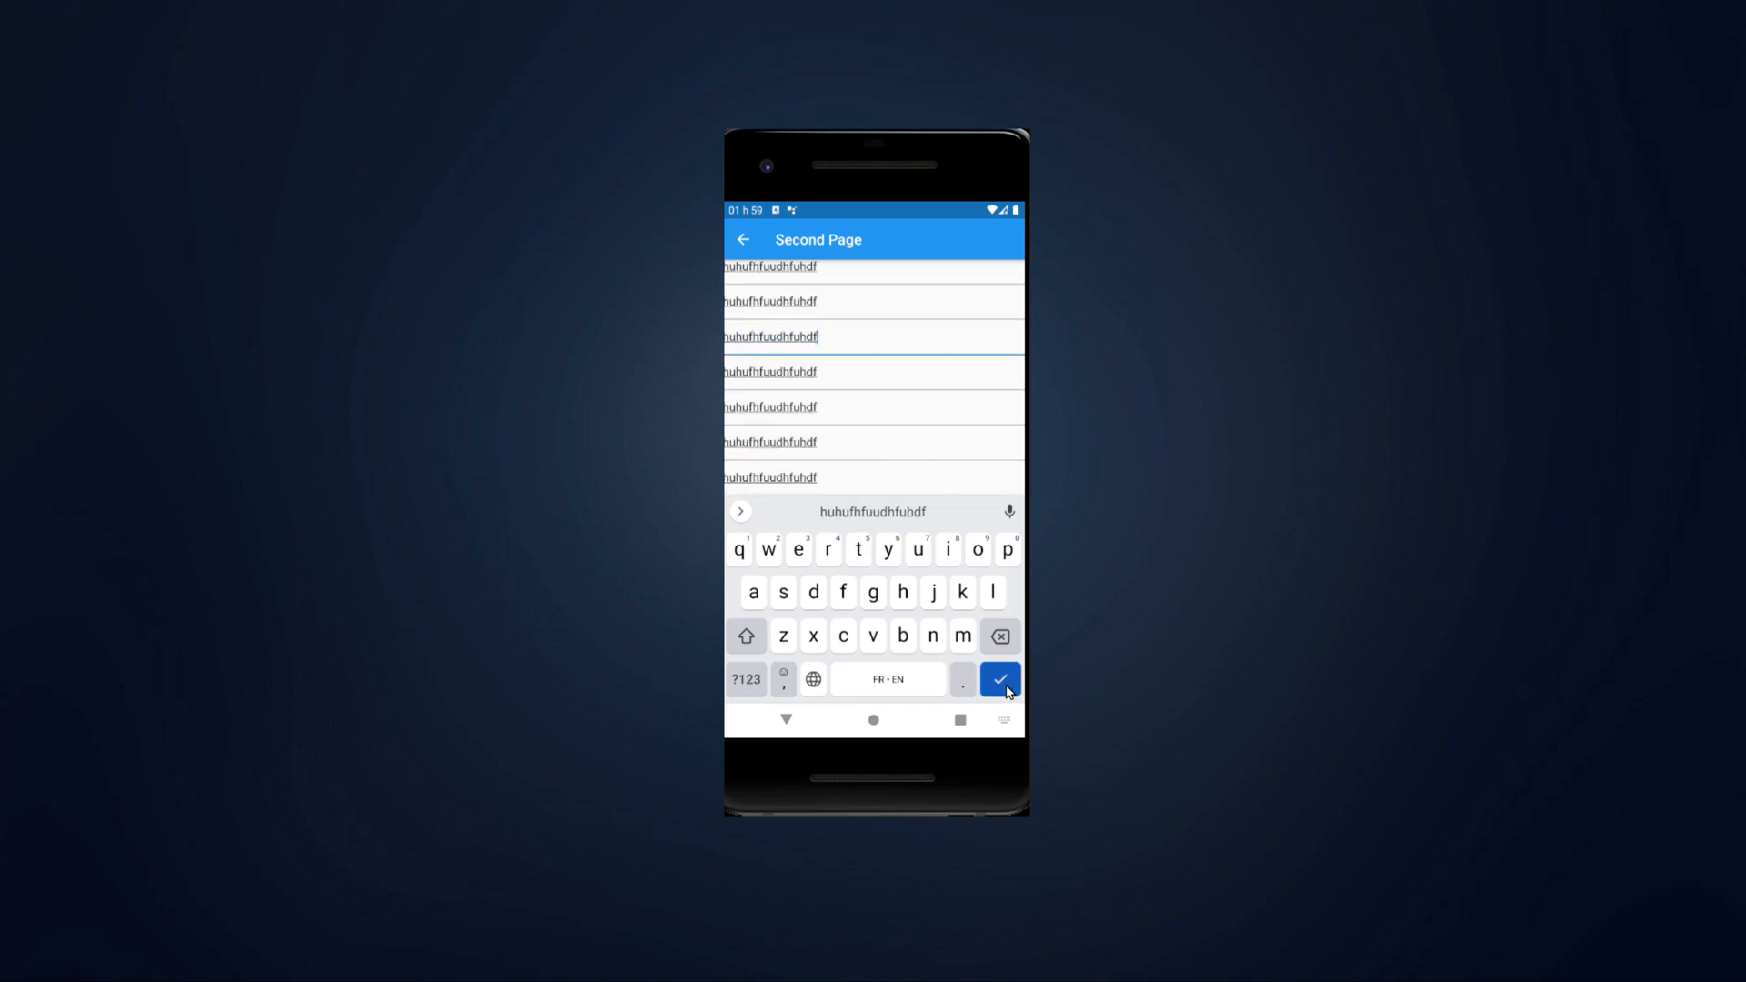
{"action": "left_click", "coordinate": [998, 680]}
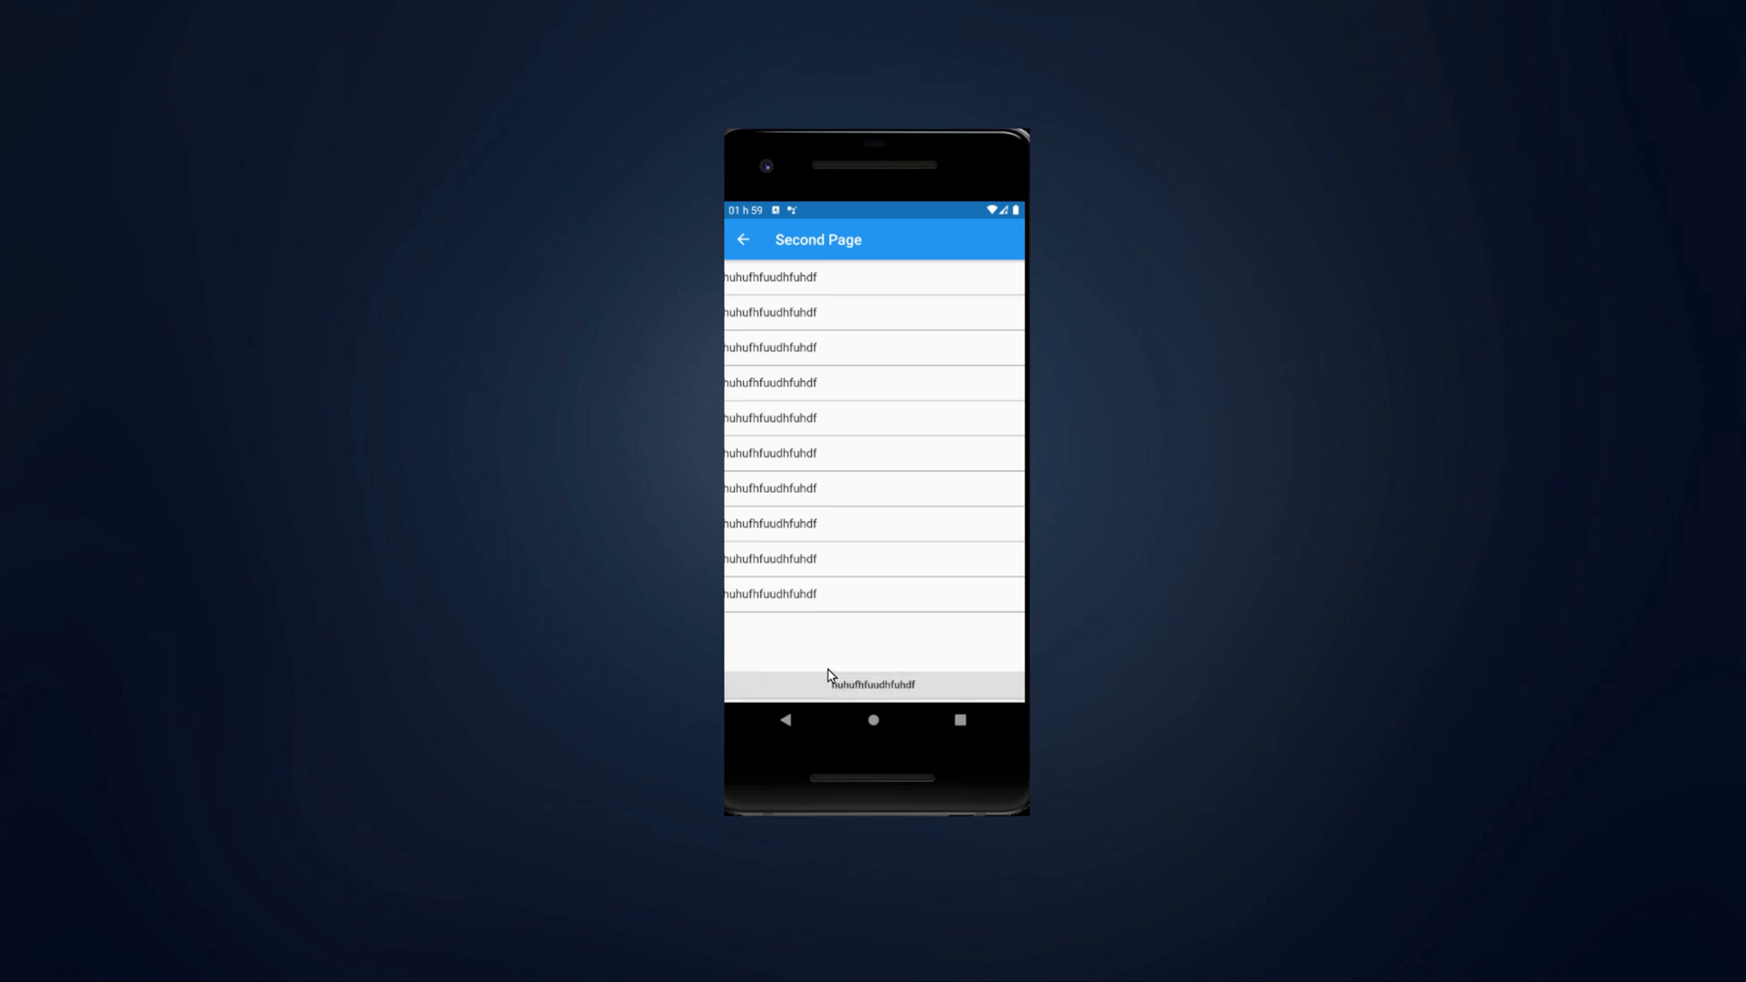
{"action": "mouse_move", "coordinate": [808, 282]}
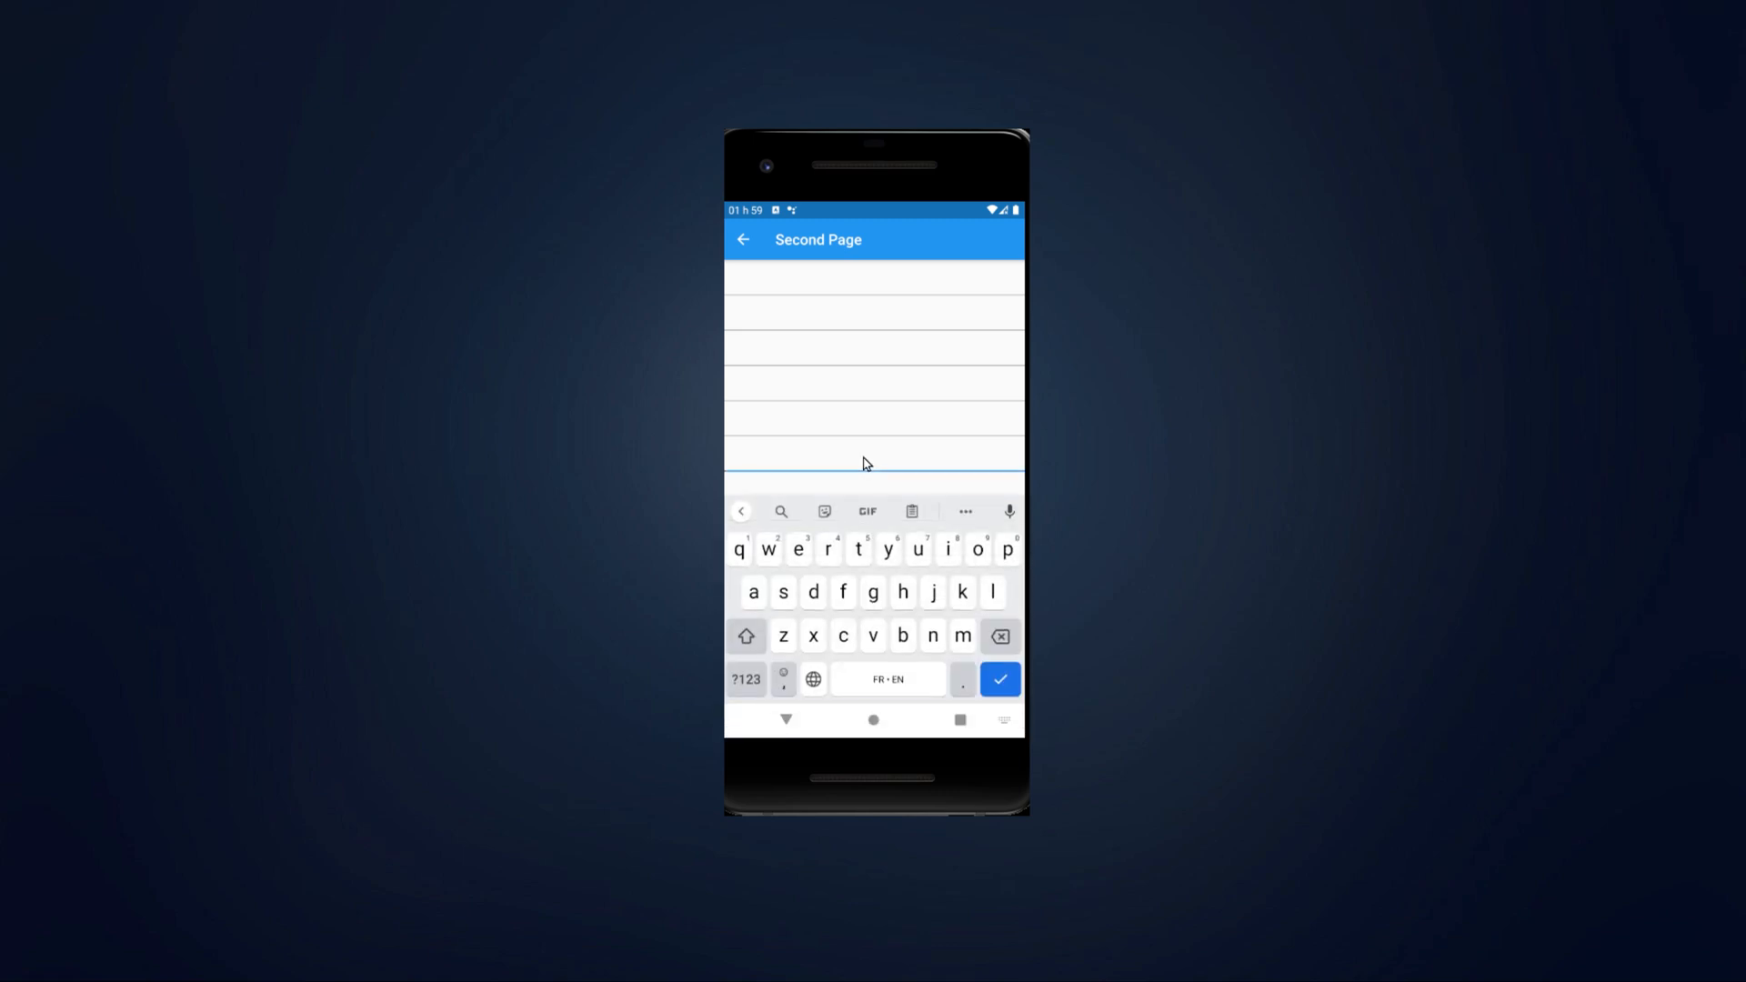
Enter 'huhu' and confirm so the bottom button displays the shared value.
{"action": "type", "text": "huhufhfuudhfuhdf"}
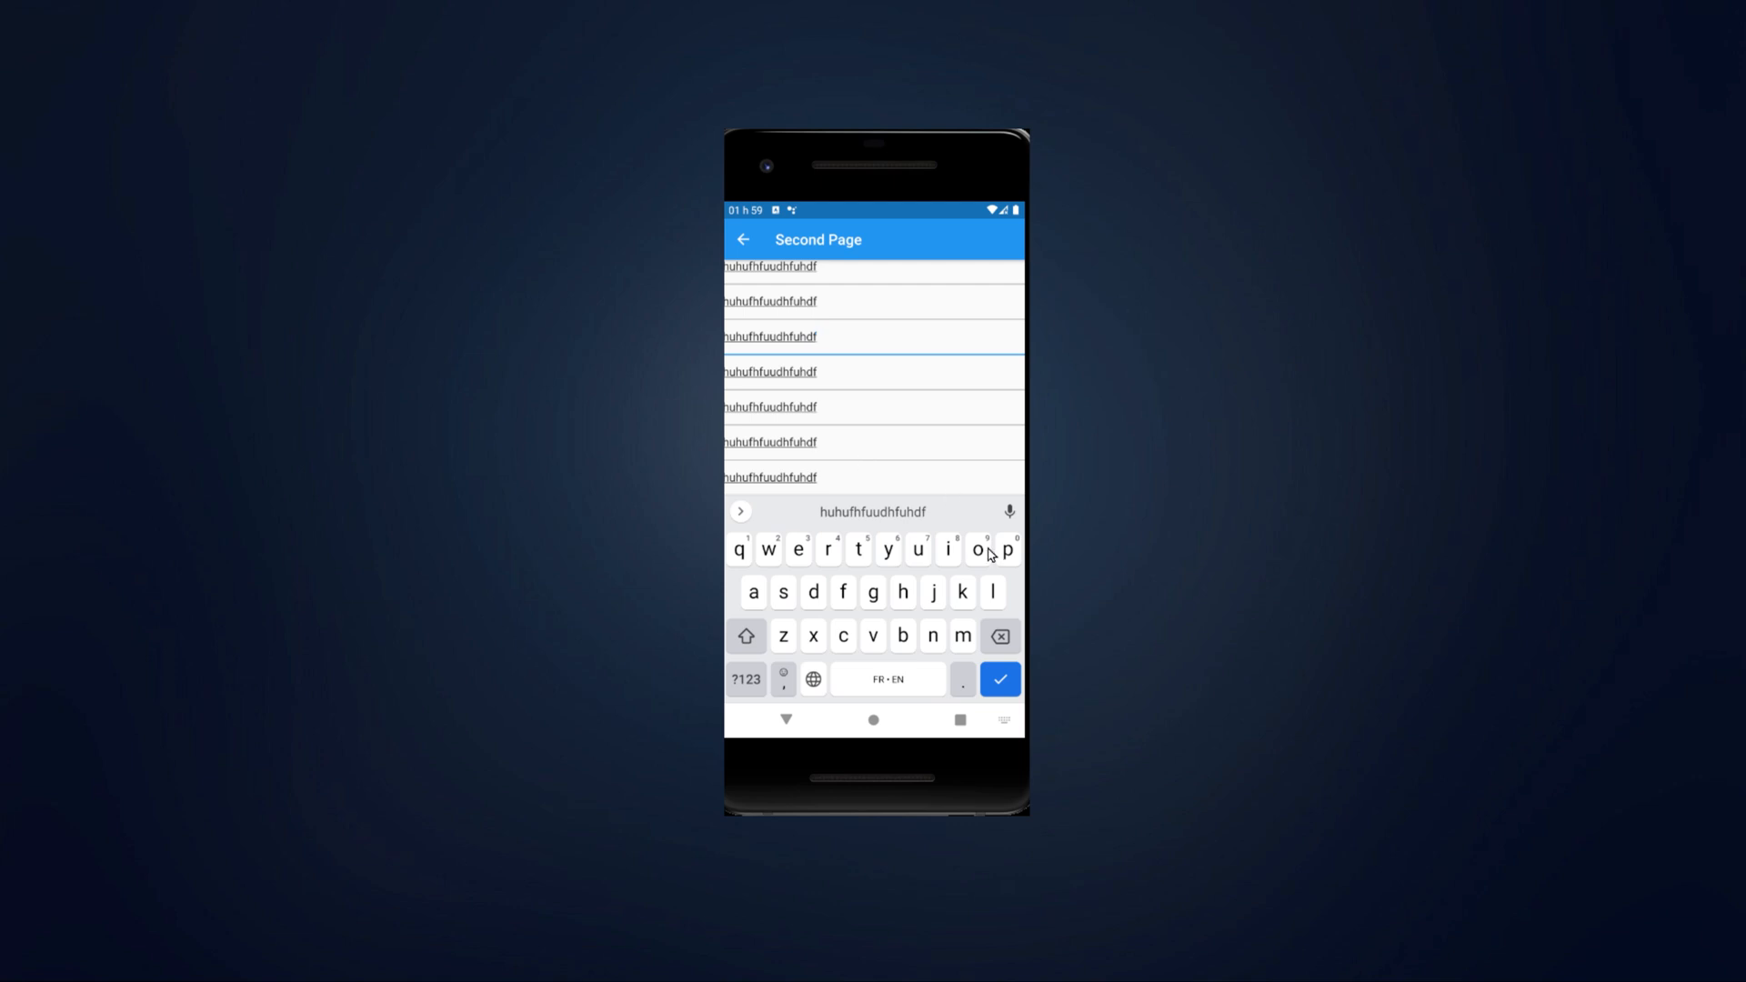
{"action": "left_click", "coordinate": [997, 680]}
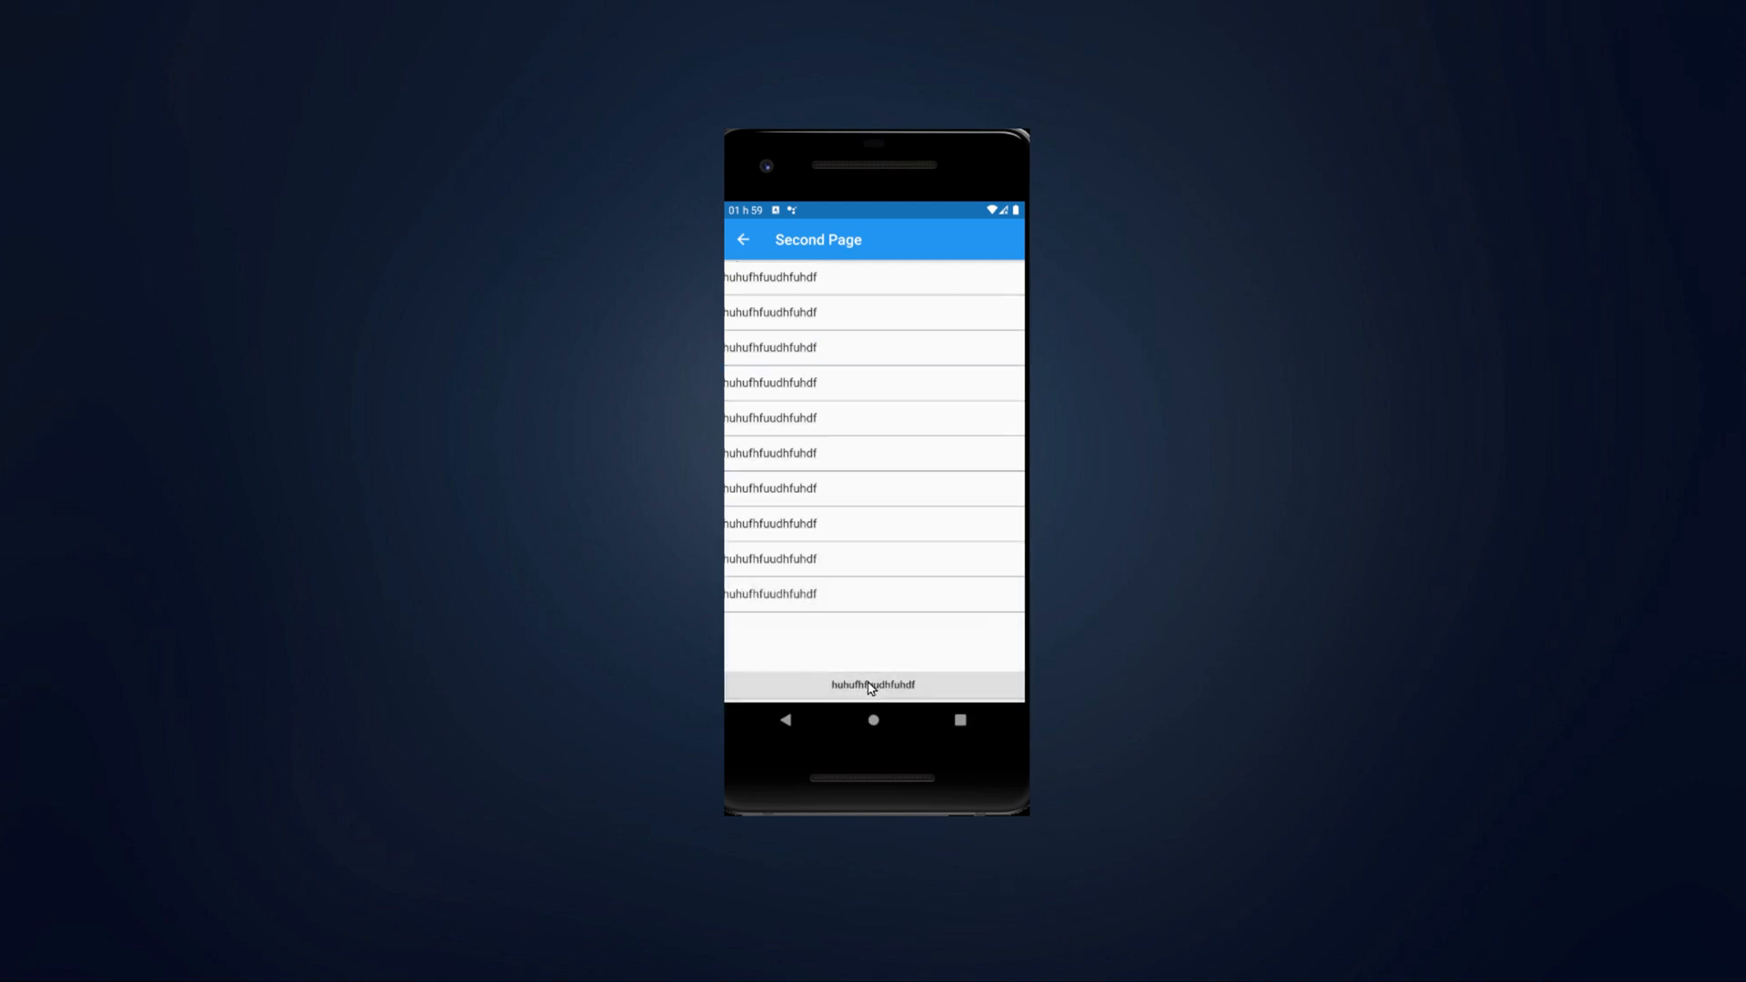
{"action": "mouse_move", "coordinate": [839, 597]}
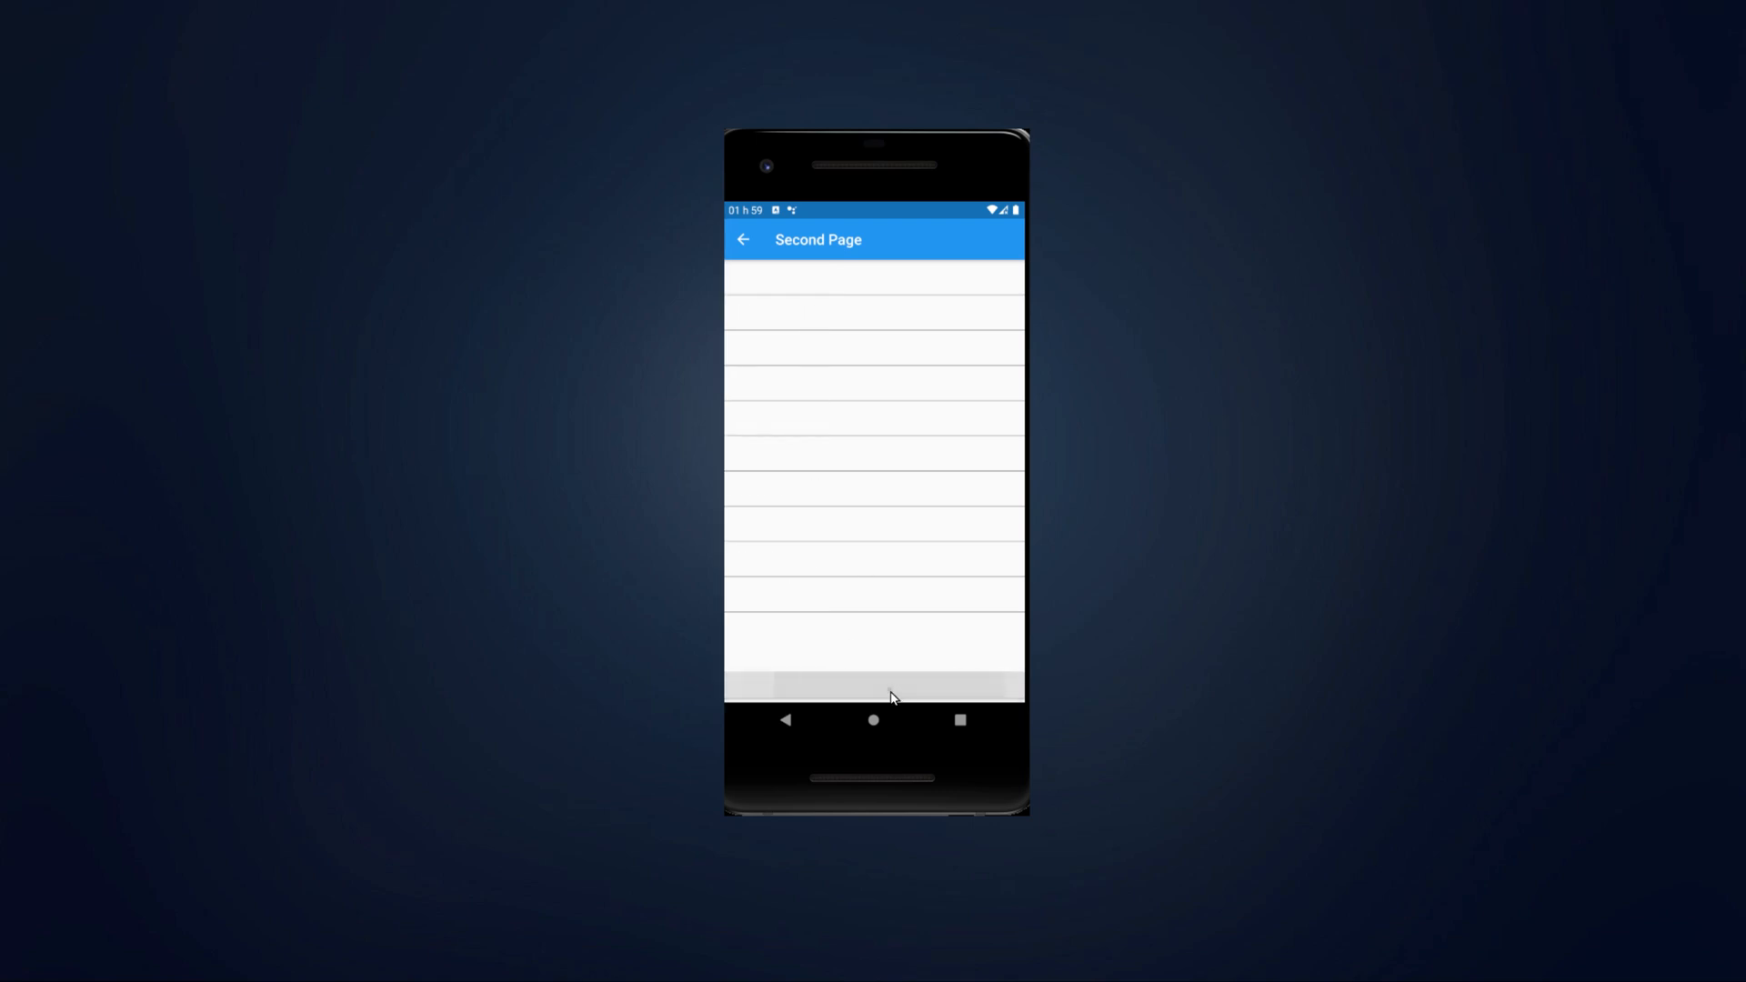
Enter 'huhufh', confirm it into all rows and the label, then refocus a field for new input.
{"action": "left_click", "coordinate": [872, 456]}
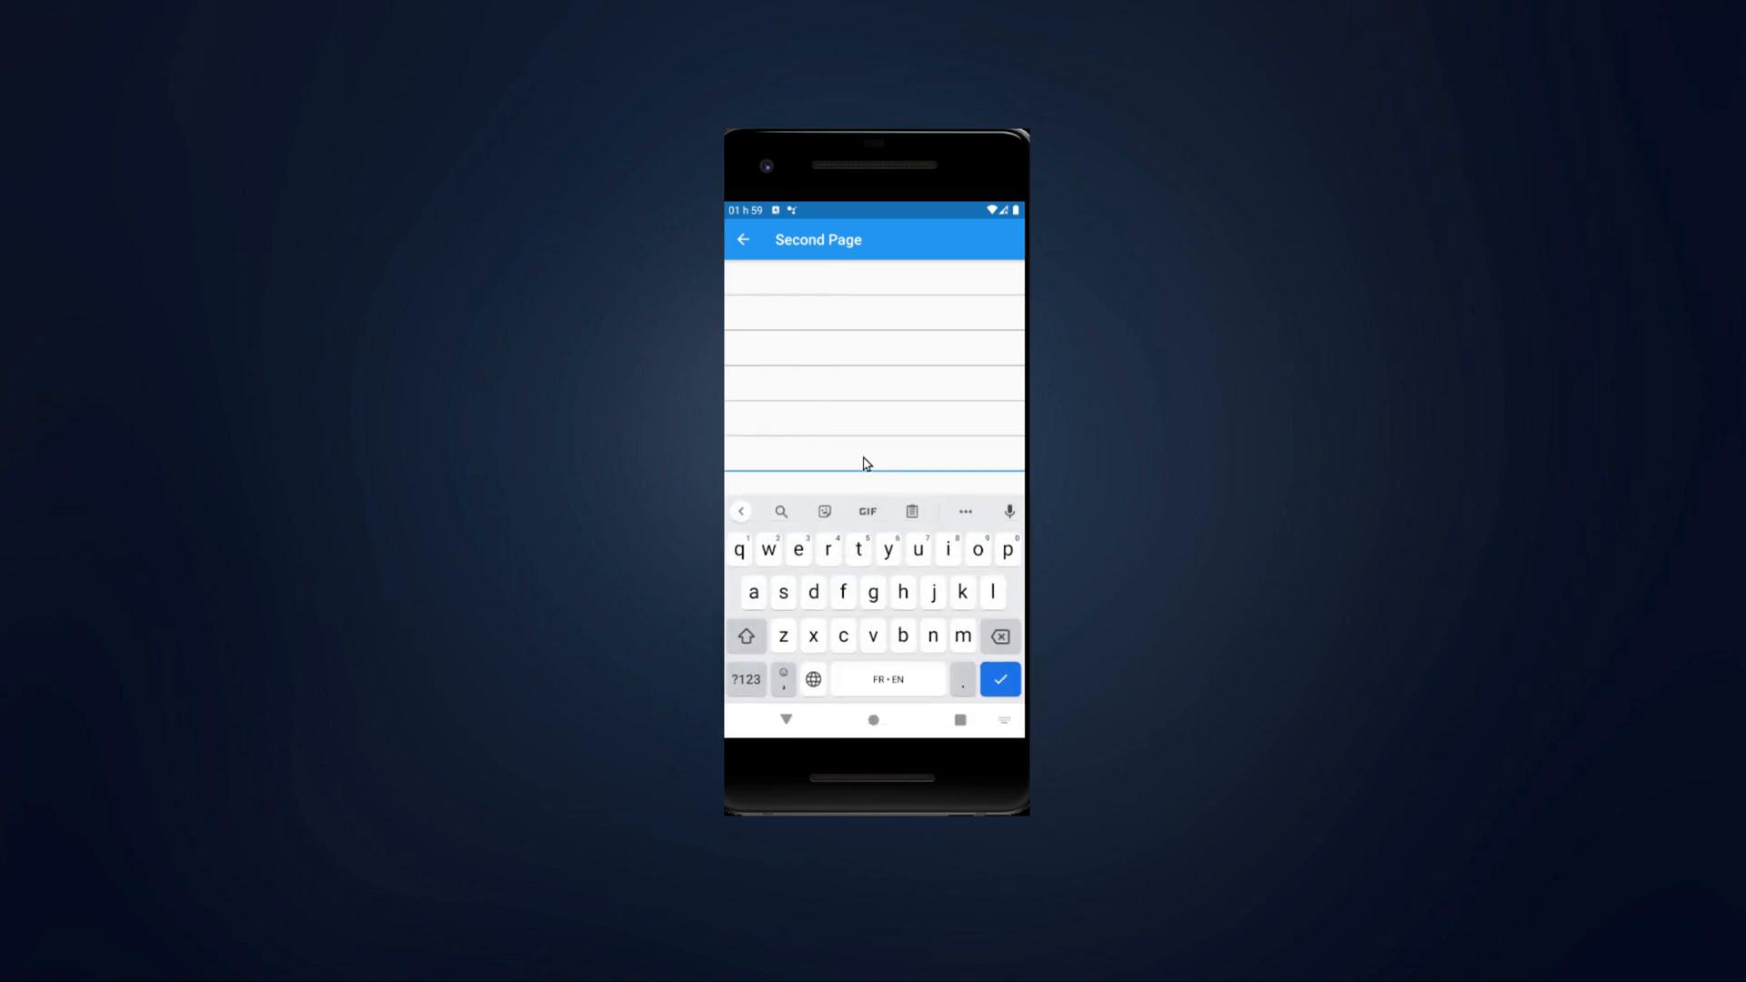
{"action": "type", "text": "huhufhfuudhfuhdf"}
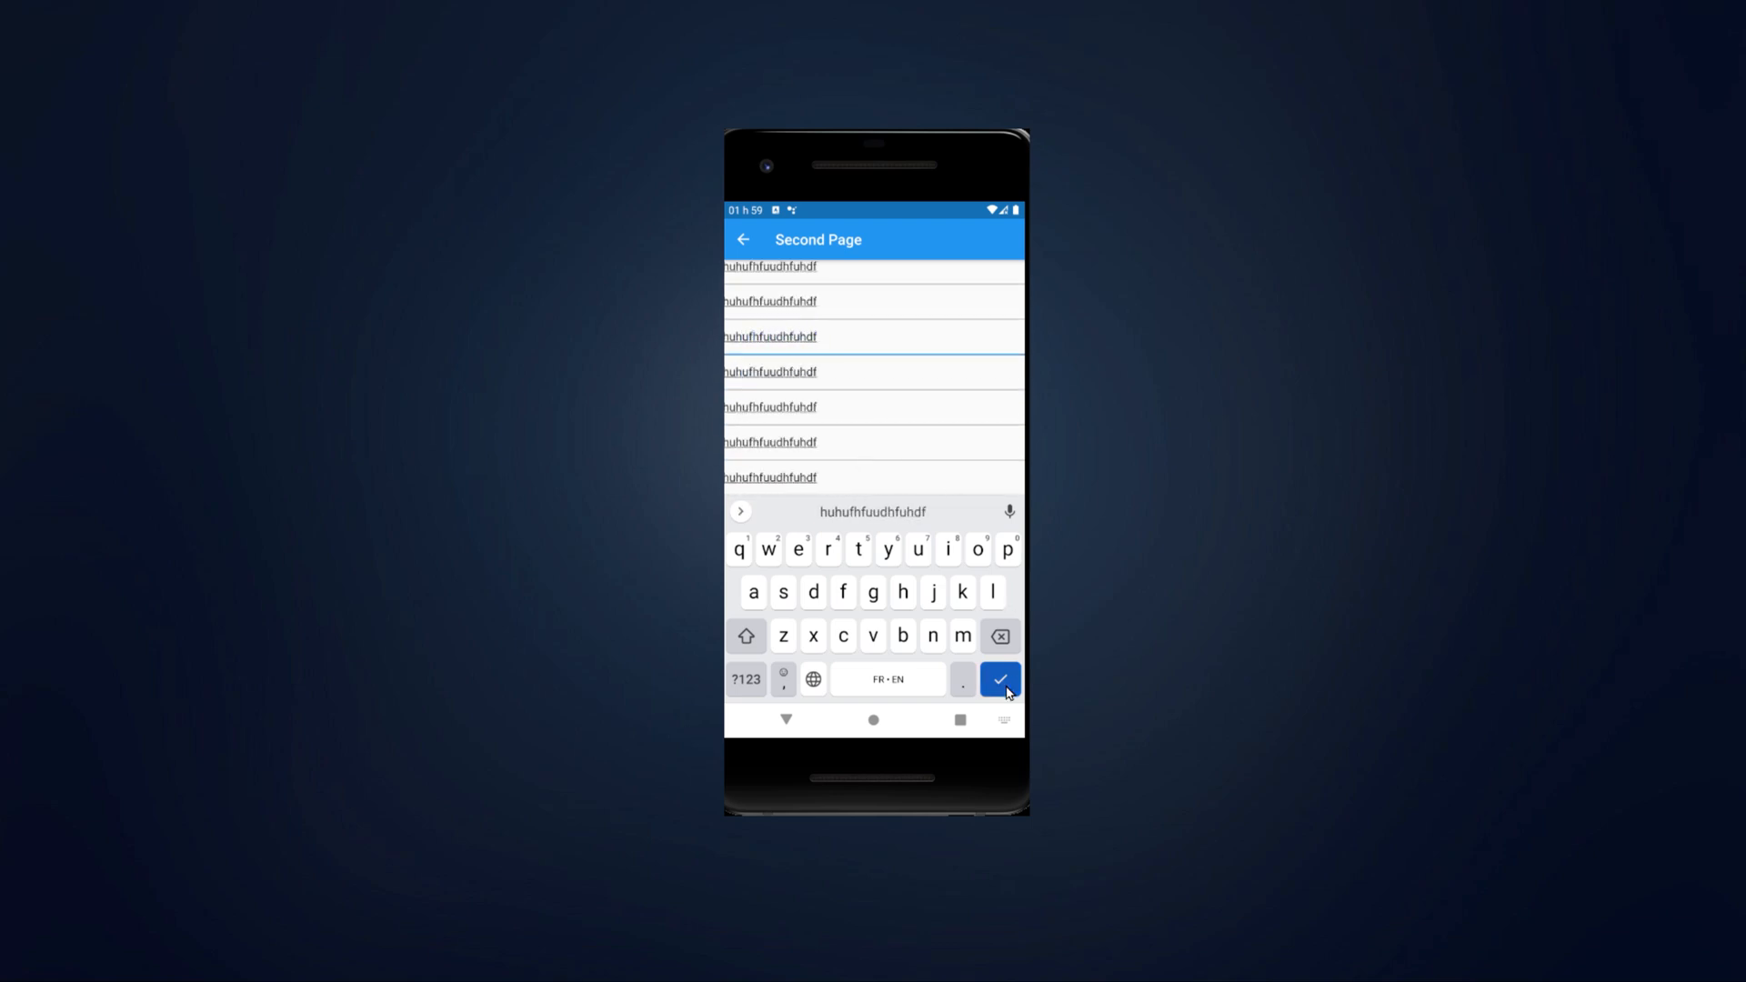
{"action": "left_click", "coordinate": [999, 679]}
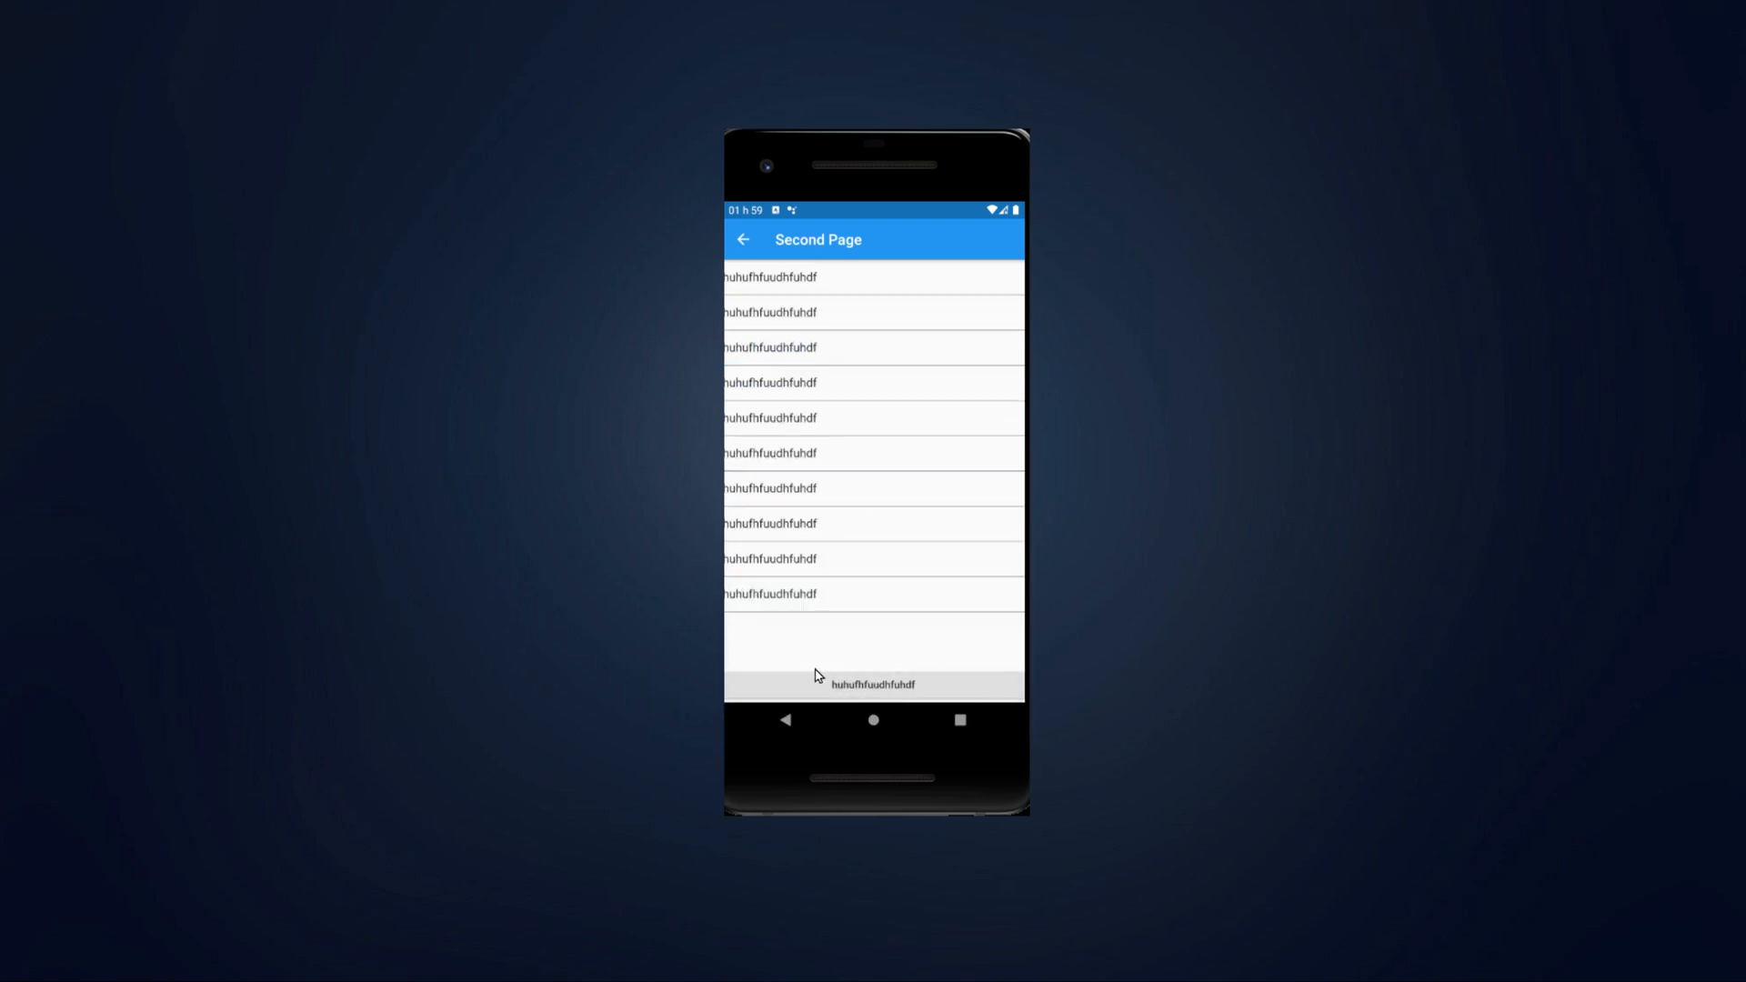
{"action": "mouse_move", "coordinate": [805, 283]}
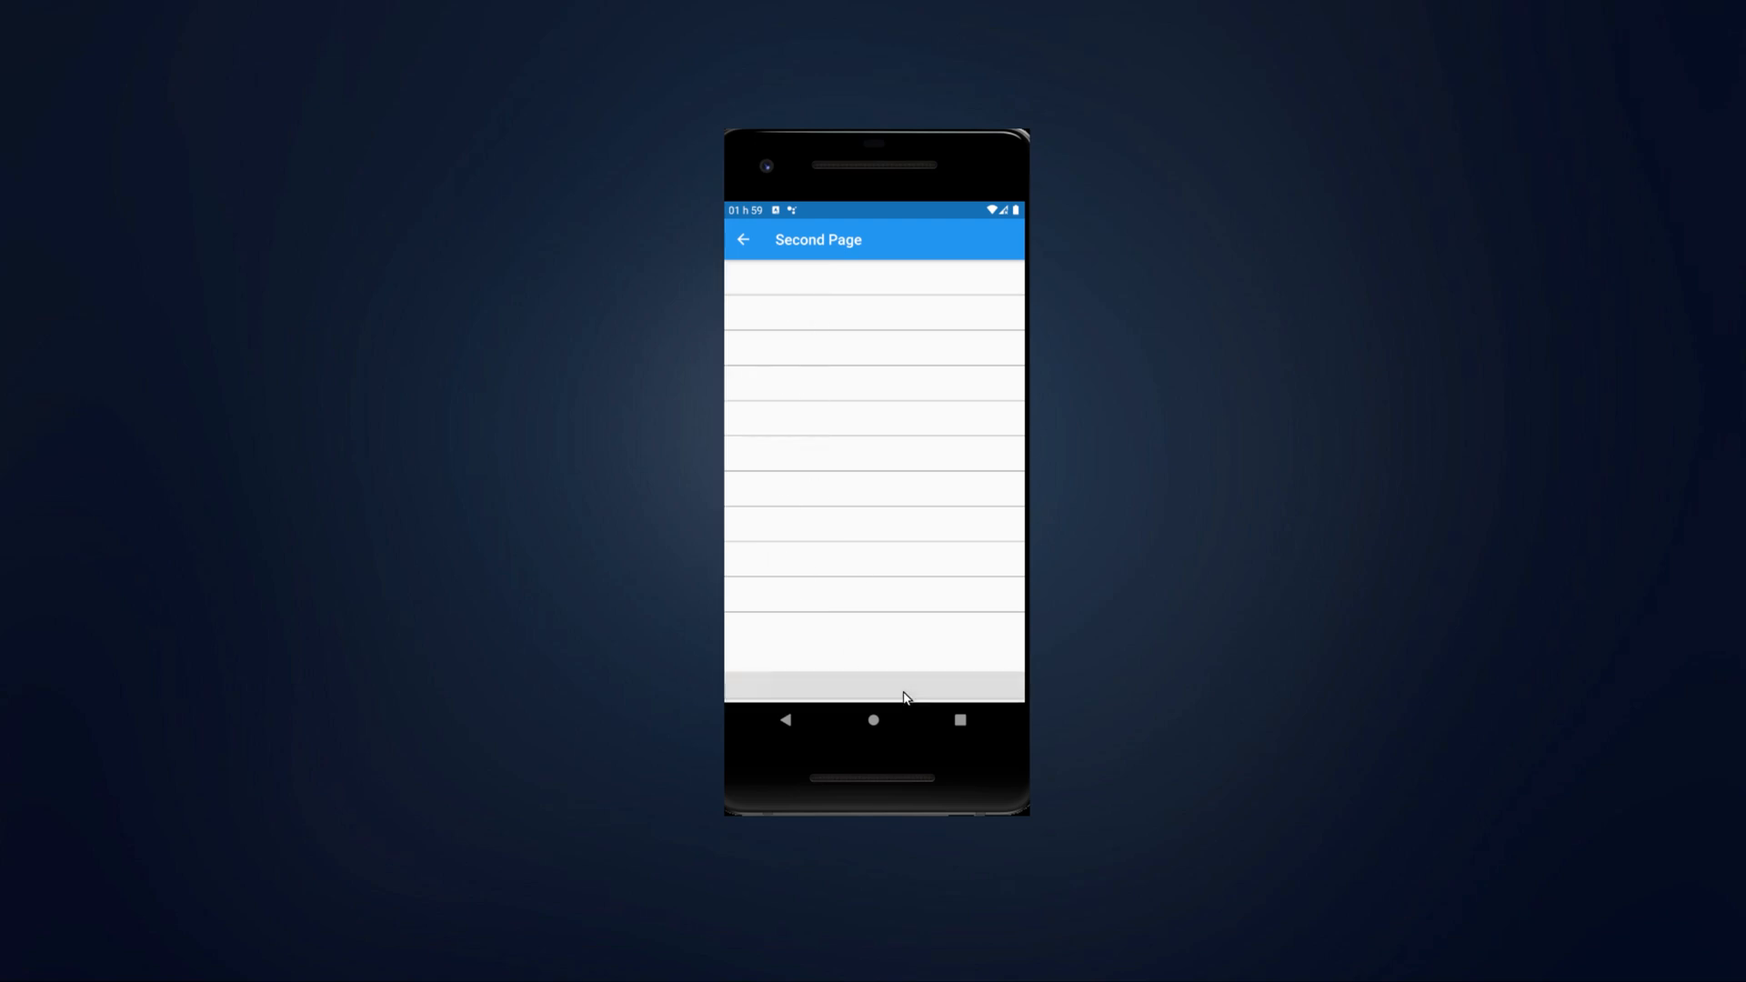
{"action": "left_click", "coordinate": [873, 453]}
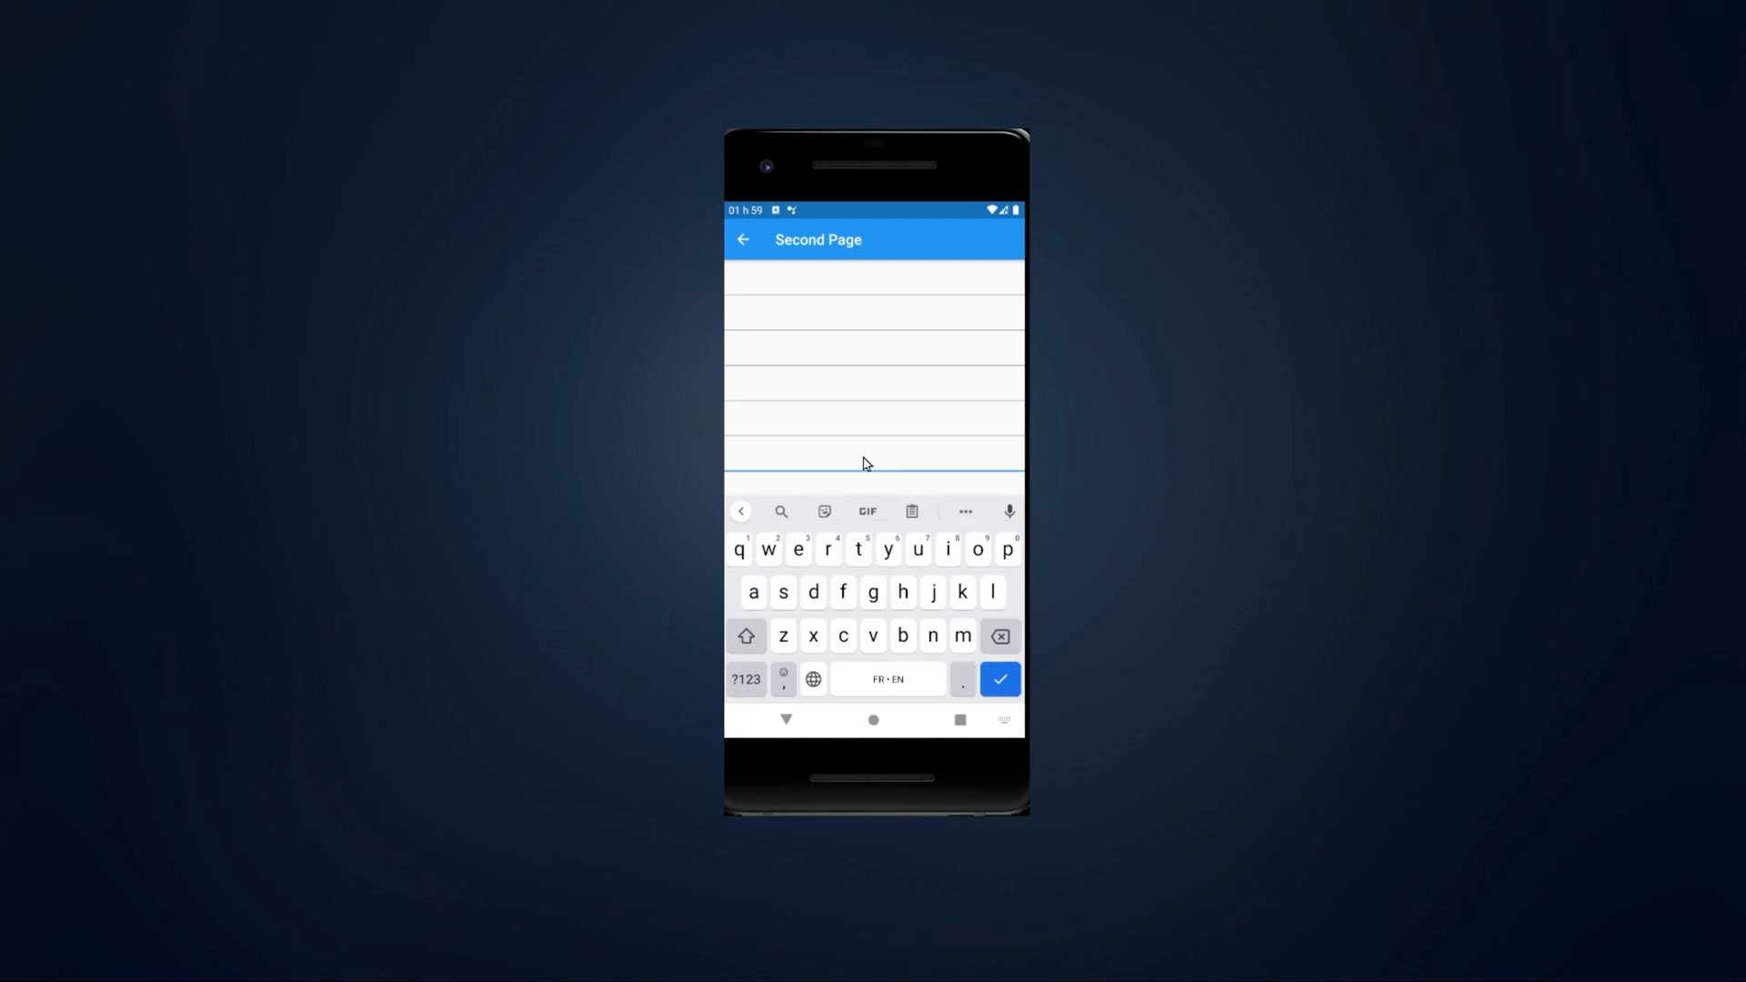